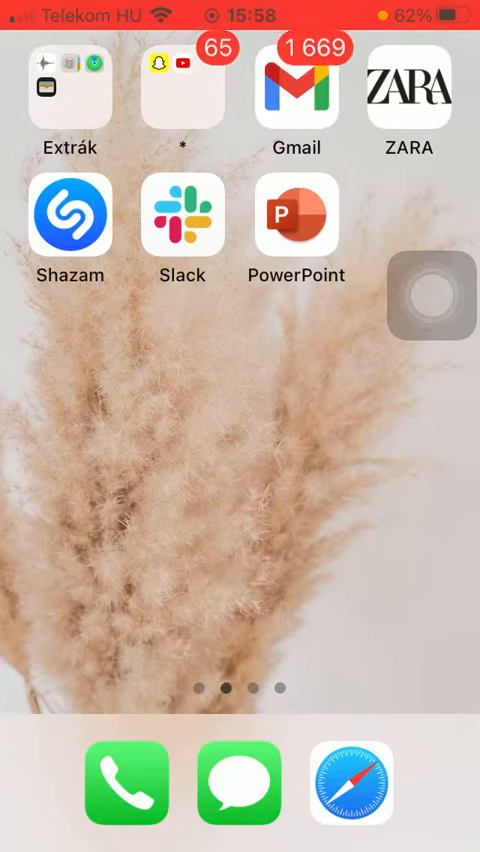
- Launch PowerPoint from the home screen
{"action": "left_click", "coordinate": [296, 214]}
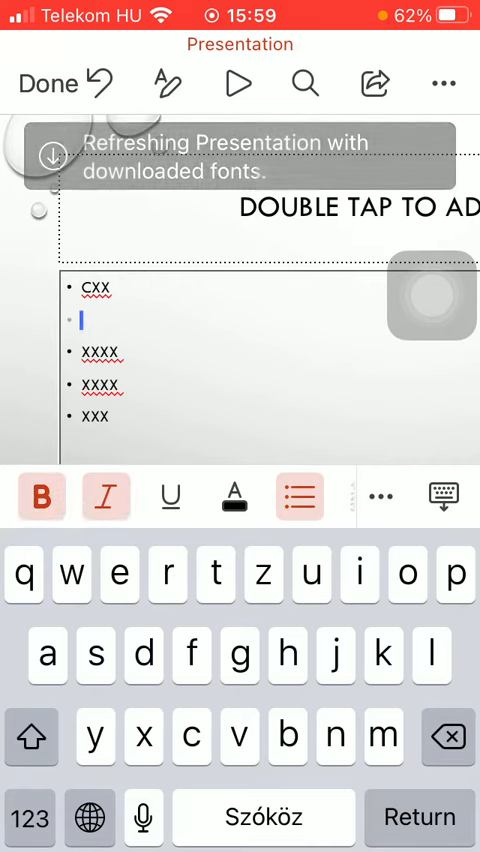
- Leave slide editing to return to the slide overview with the bulleted slide
{"action": "left_click", "coordinate": [48, 84]}
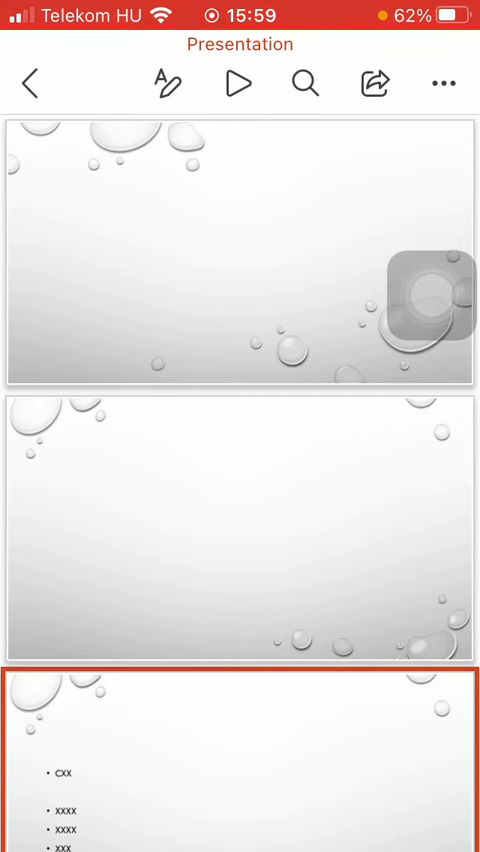